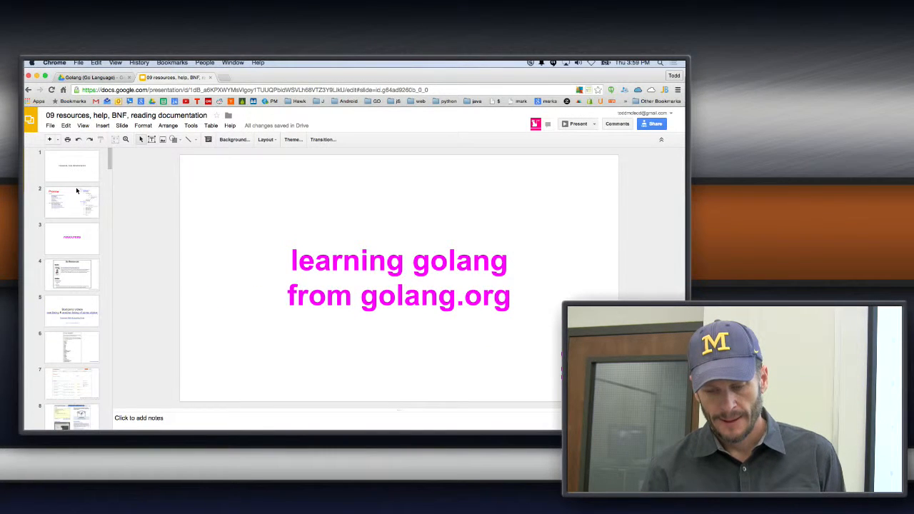
View the Preview slide of Go resources, then switch to the Golang (Go Language) Drive tab
click(76, 203)
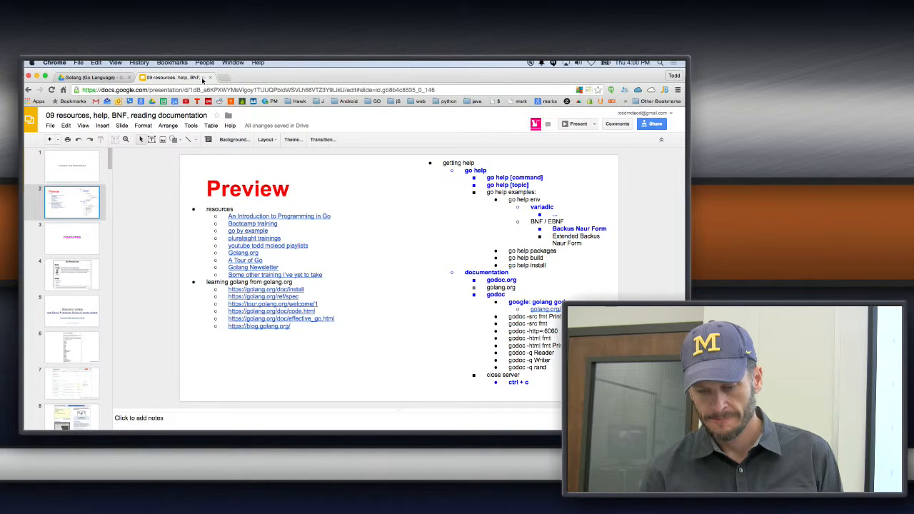
click(93, 77)
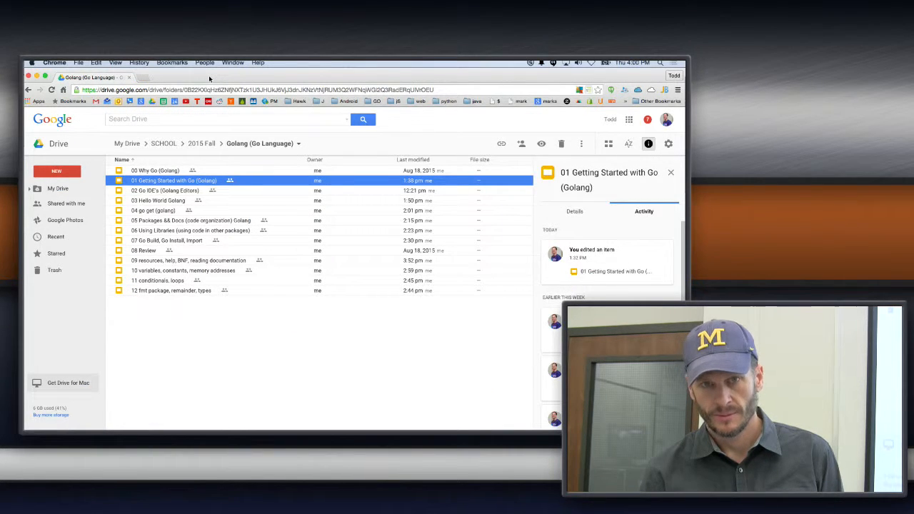